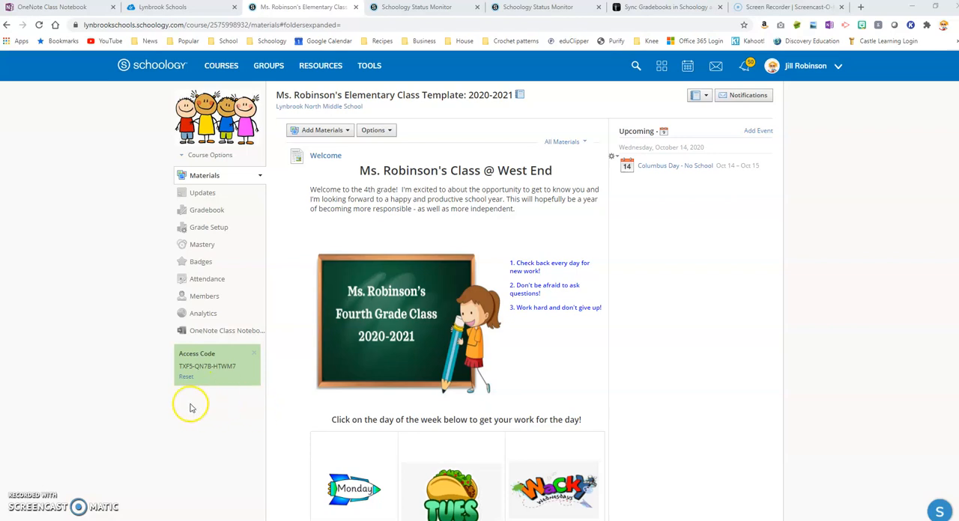
mouse_move(633, 337)
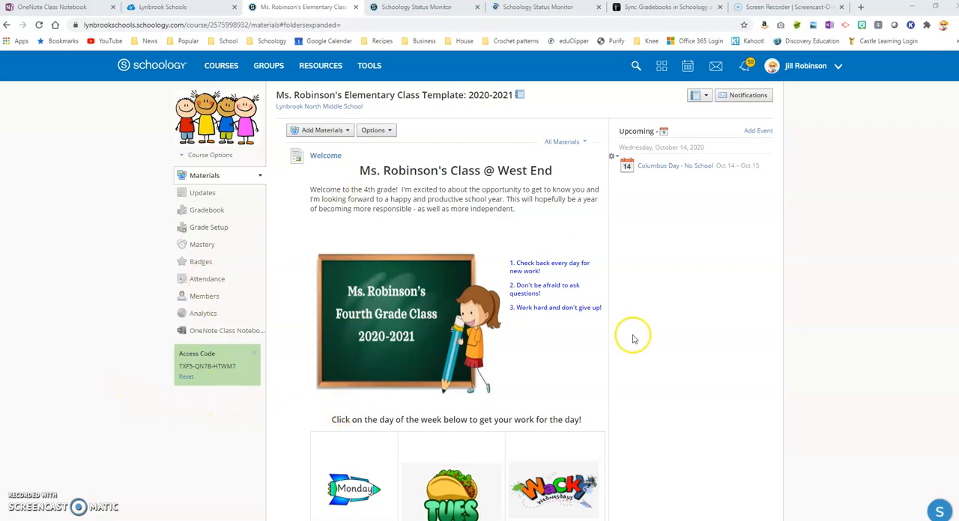
Step: Scroll the class materials and open the Monday folder link in a new tab
scroll(down, 3)
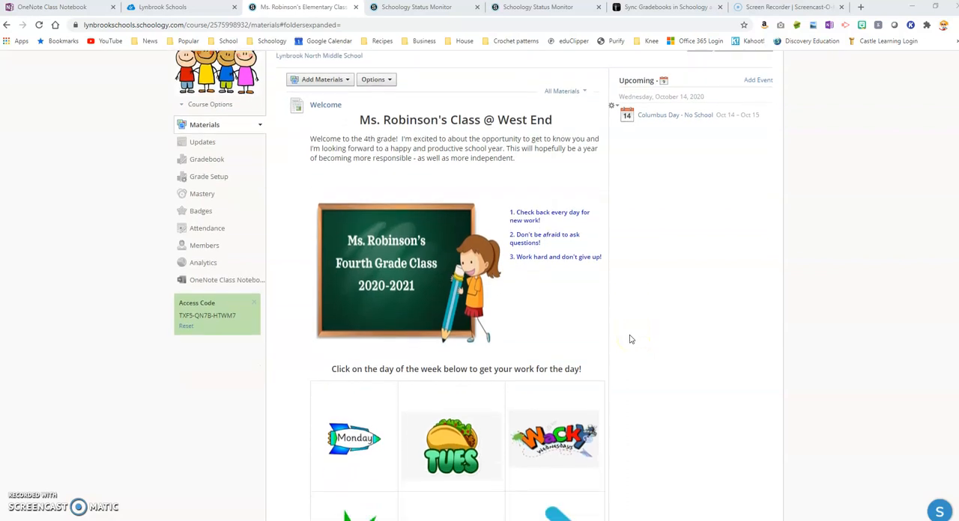
mouse_move(629, 340)
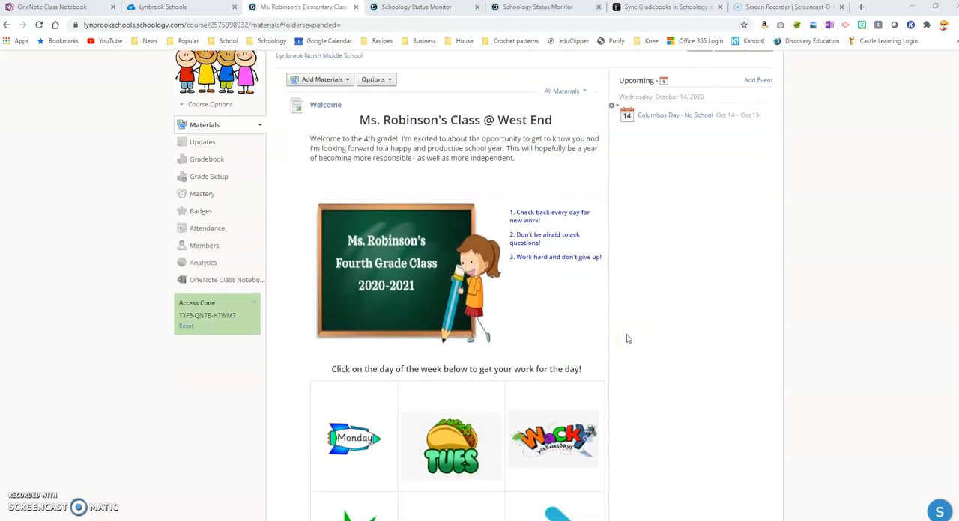
mouse_move(643, 313)
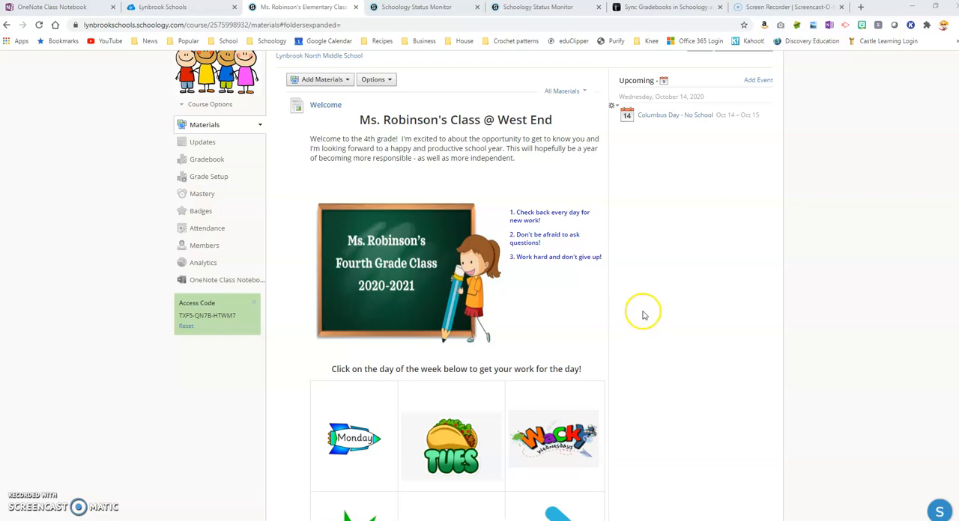
mouse_move(352, 436)
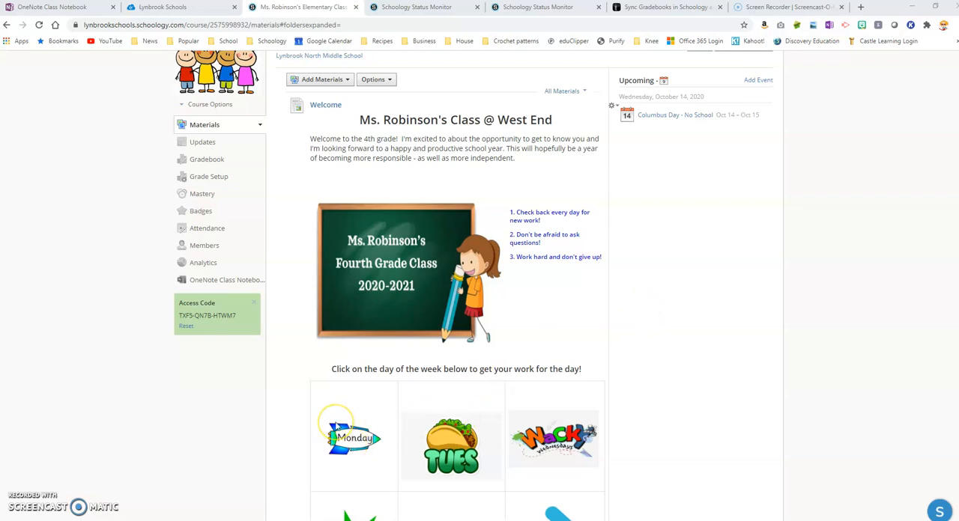
mouse_move(356, 414)
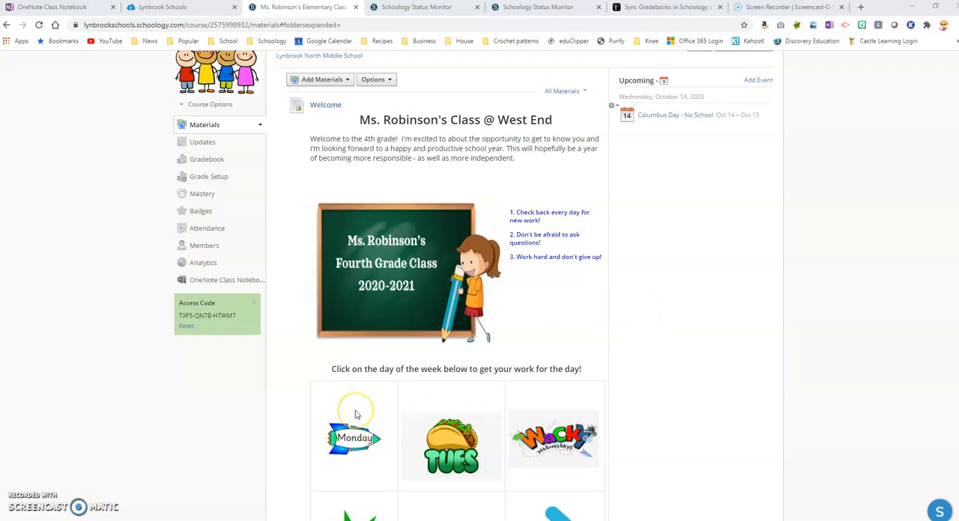
mouse_move(359, 410)
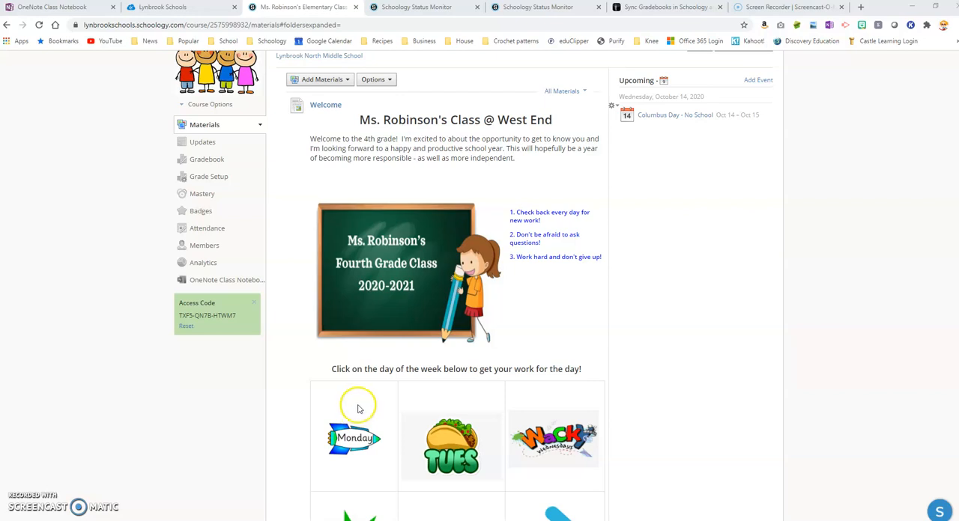
scroll(down, 3)
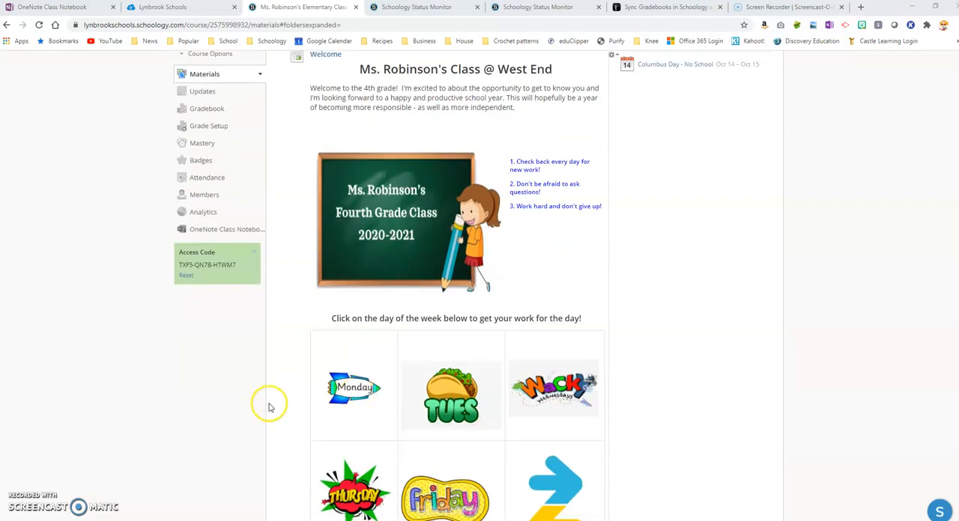
scroll(down, 3)
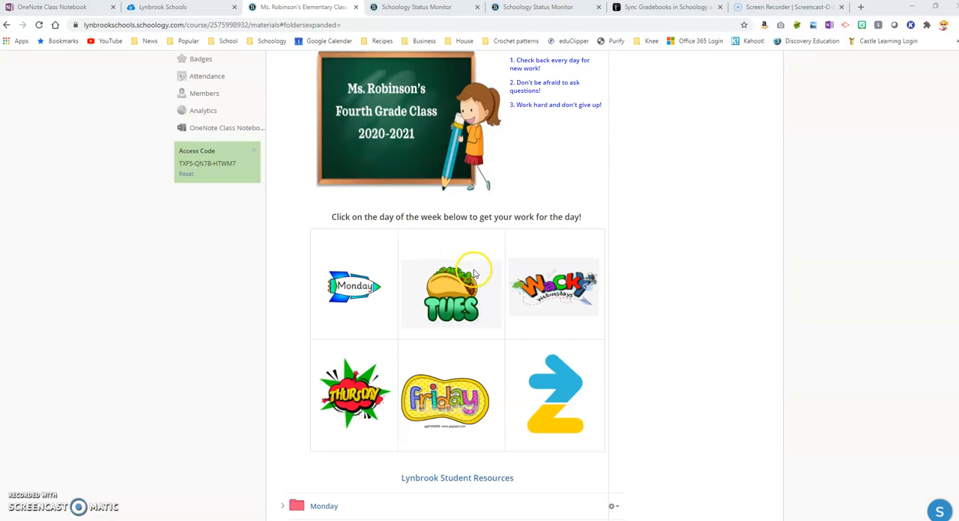
mouse_move(421, 278)
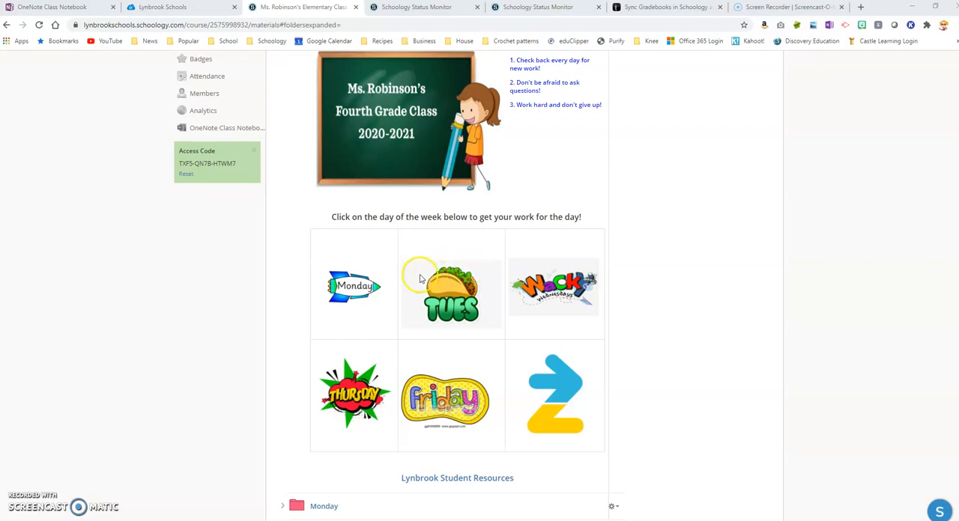
scroll(down, 3)
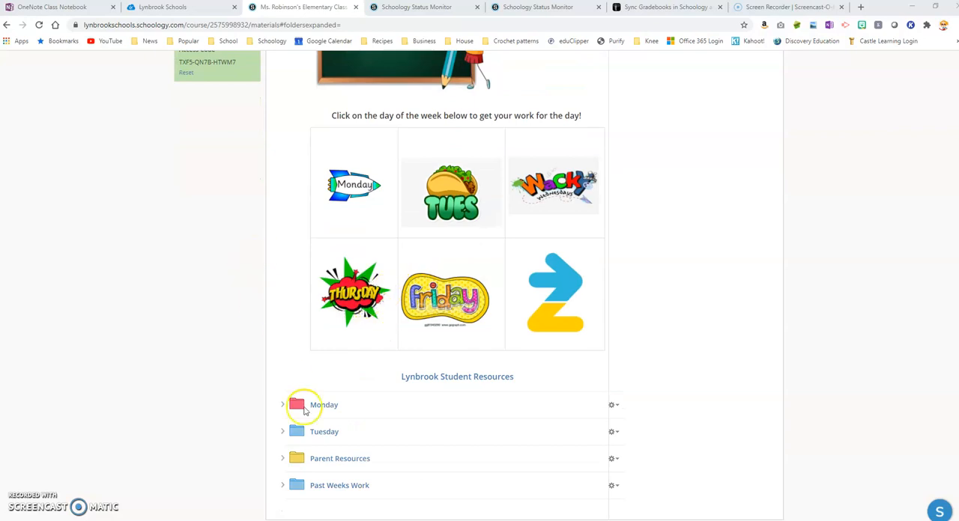
mouse_move(134, 366)
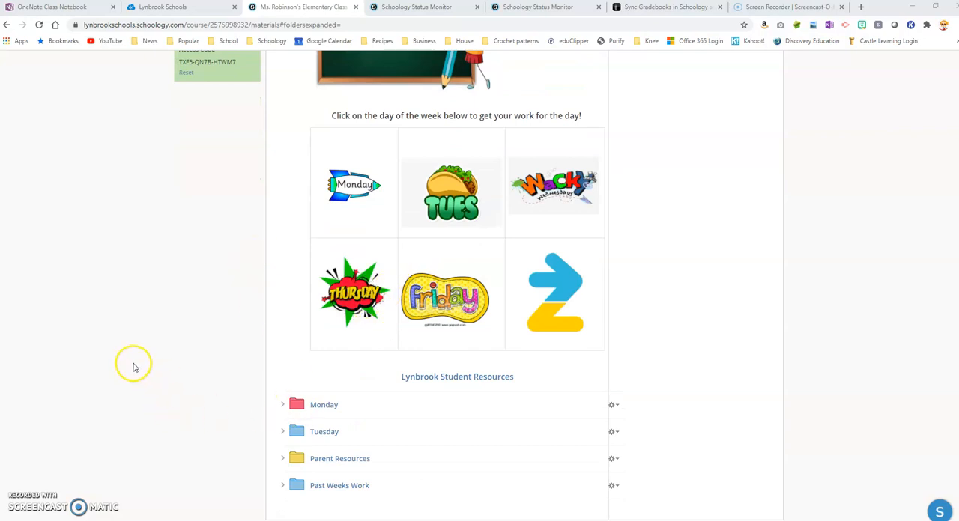
mouse_move(193, 346)
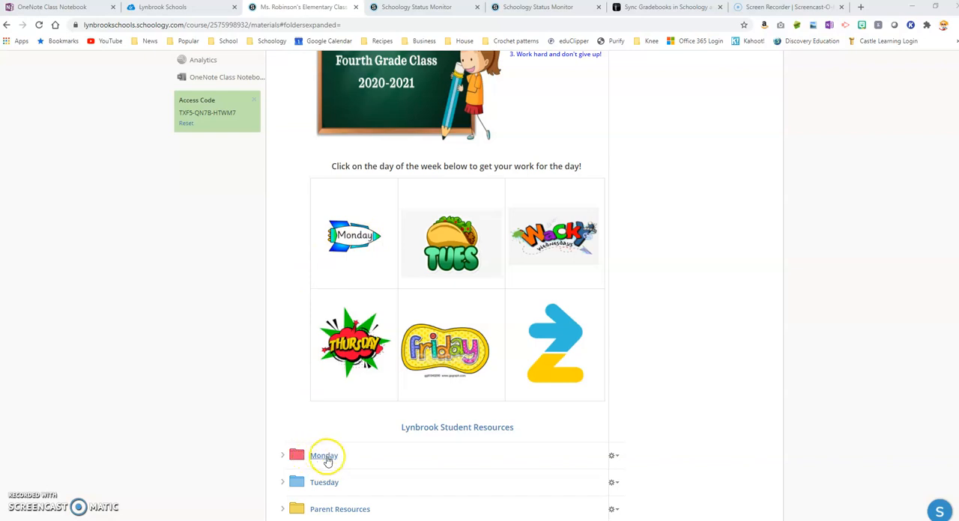
mouse_move(206, 352)
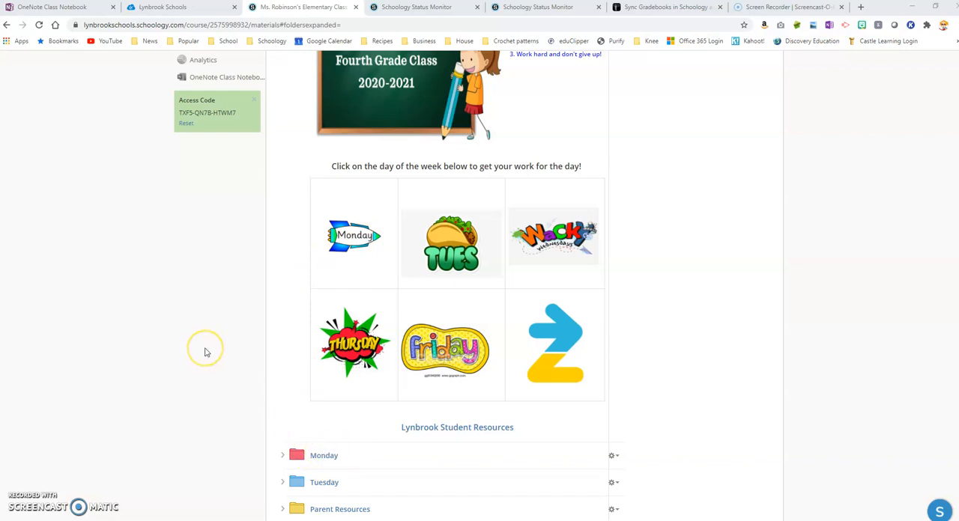
mouse_move(271, 329)
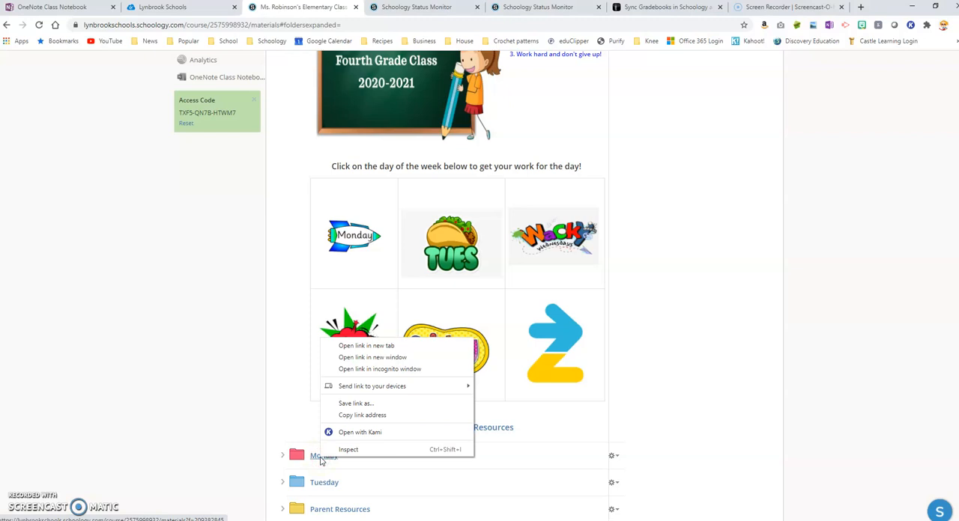
mouse_move(367, 345)
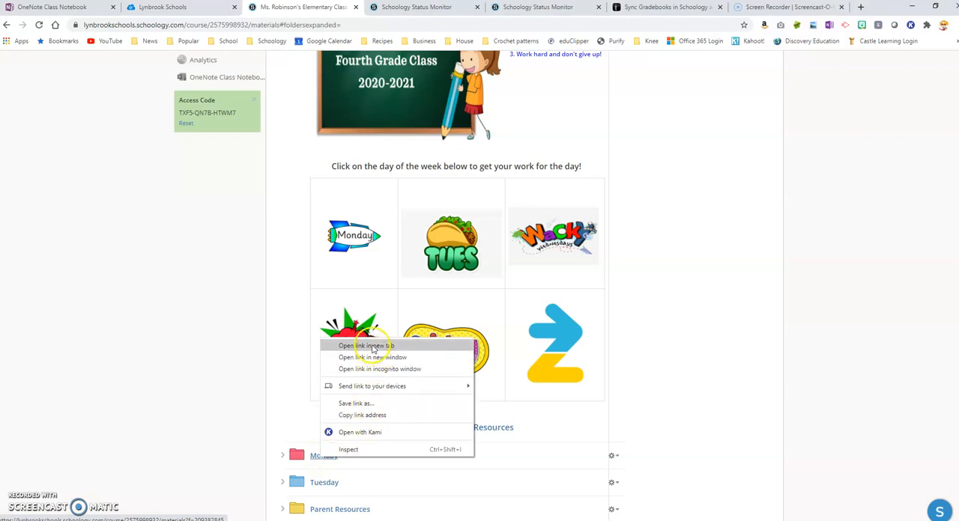
click(367, 345)
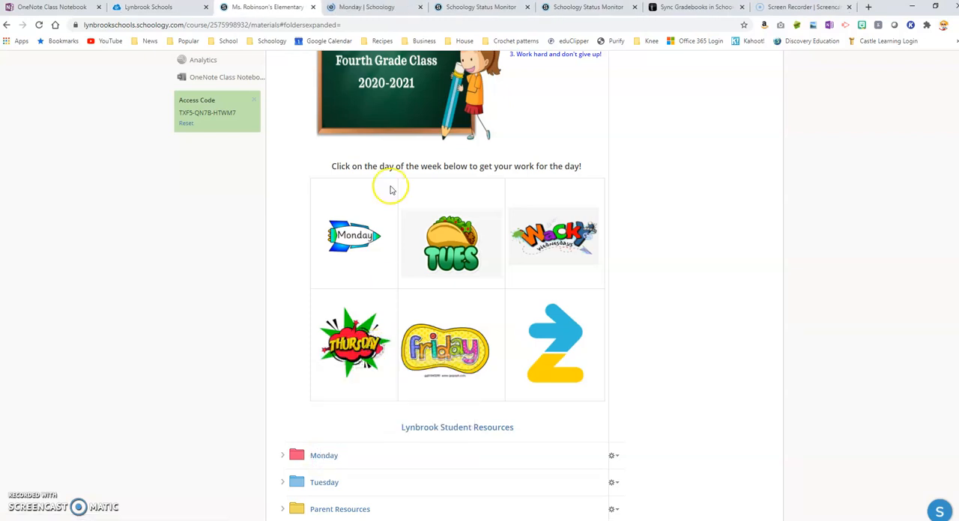
Step: Switch to the Monday folder tab and copy its address from the address bar
click(354, 236)
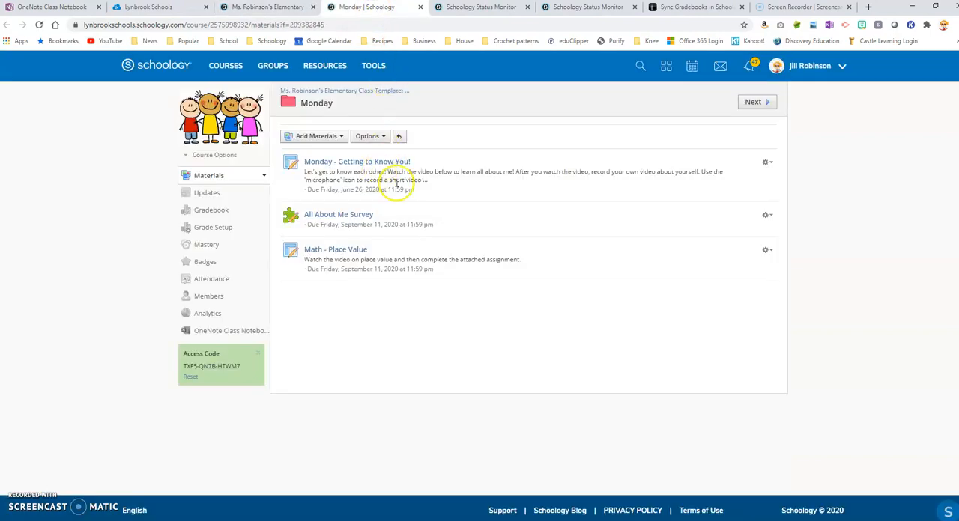
mouse_move(272, 135)
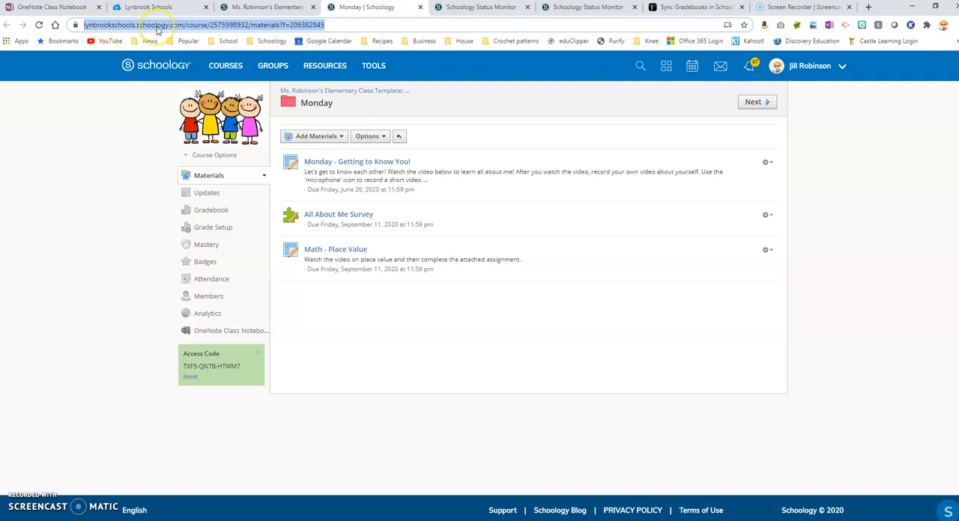
right_click(161, 24)
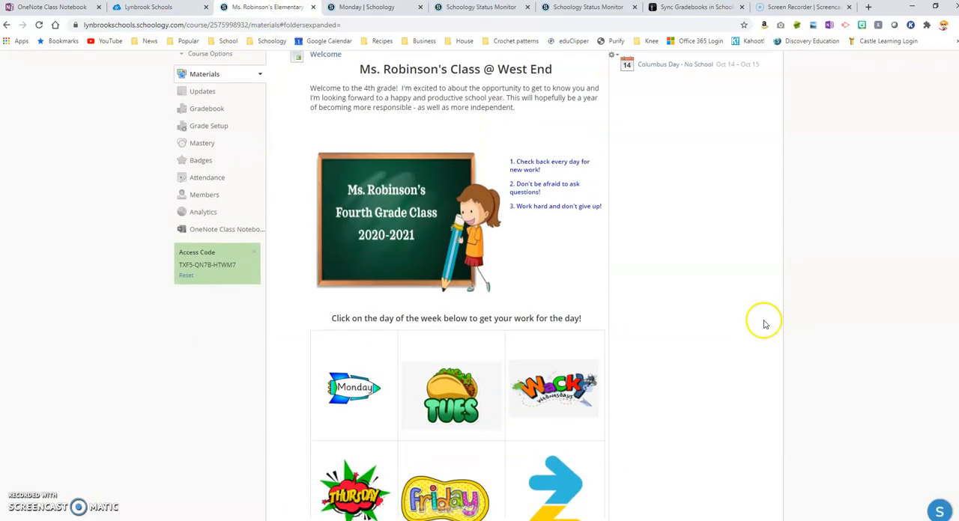
mouse_move(605, 272)
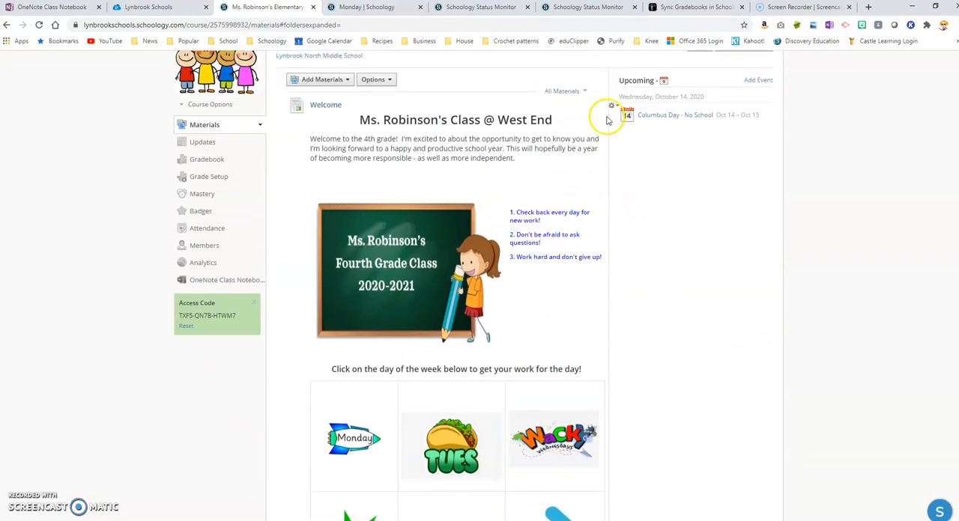
Step: Open the gear actions menu beside the Welcome page
click(611, 105)
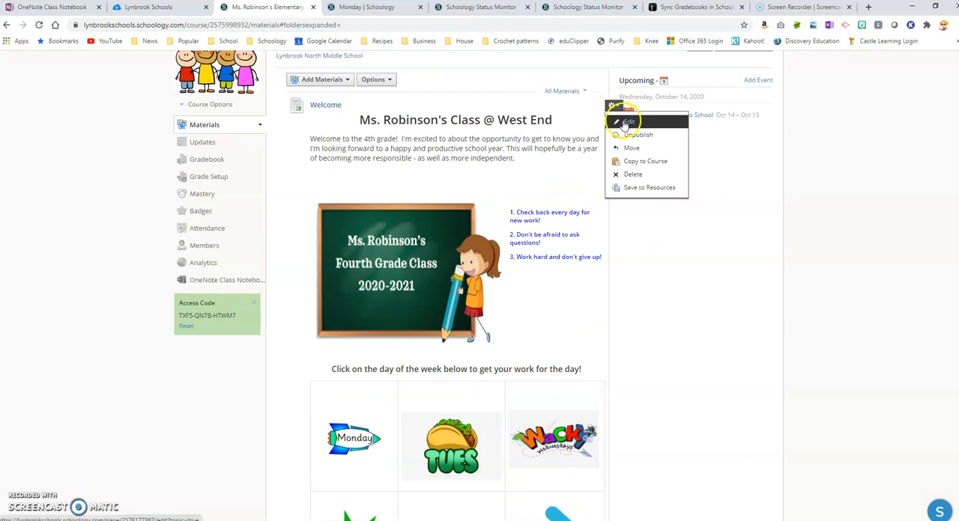
Step: Edit the Welcome page, link the Monday picture to the folder URL (materials?f=209382845), and save
click(628, 121)
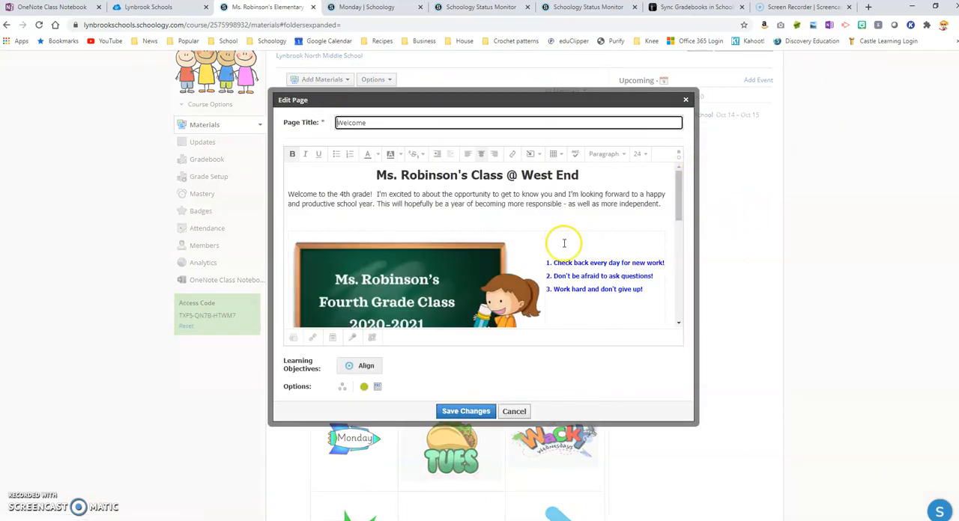
scroll(down, 3)
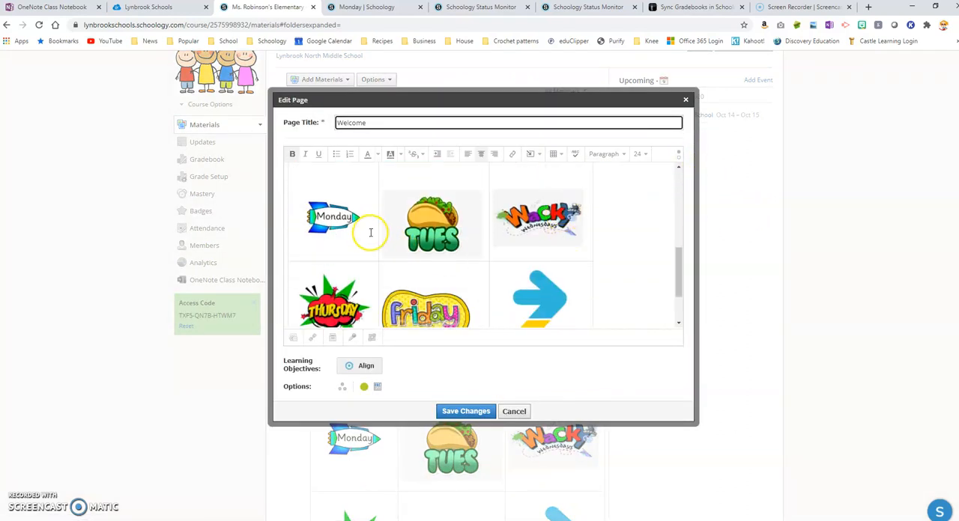
click(334, 217)
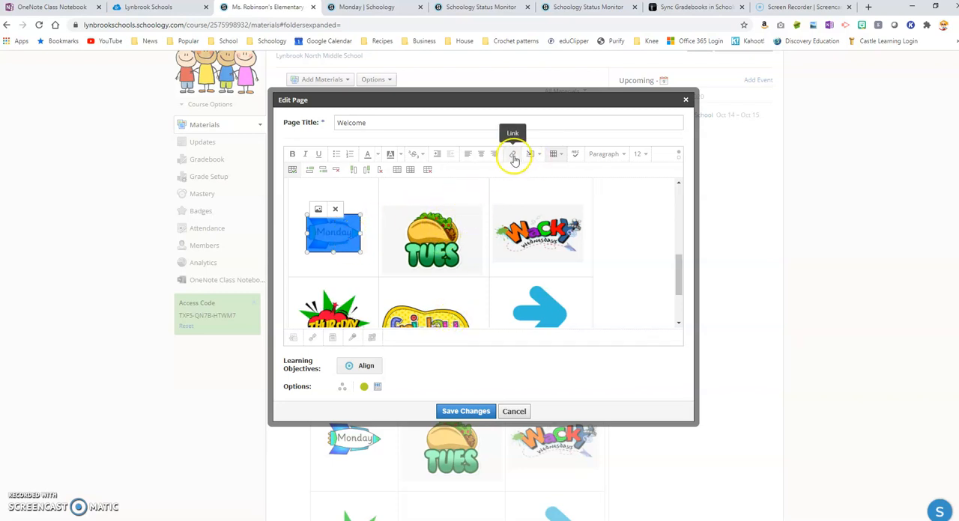
click(513, 154)
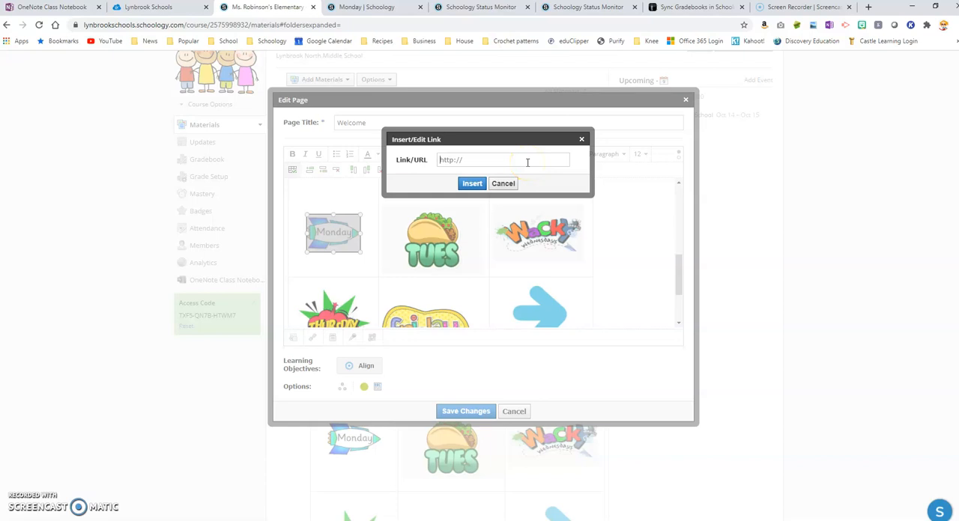
text(2575998932/materials?f=209382845)
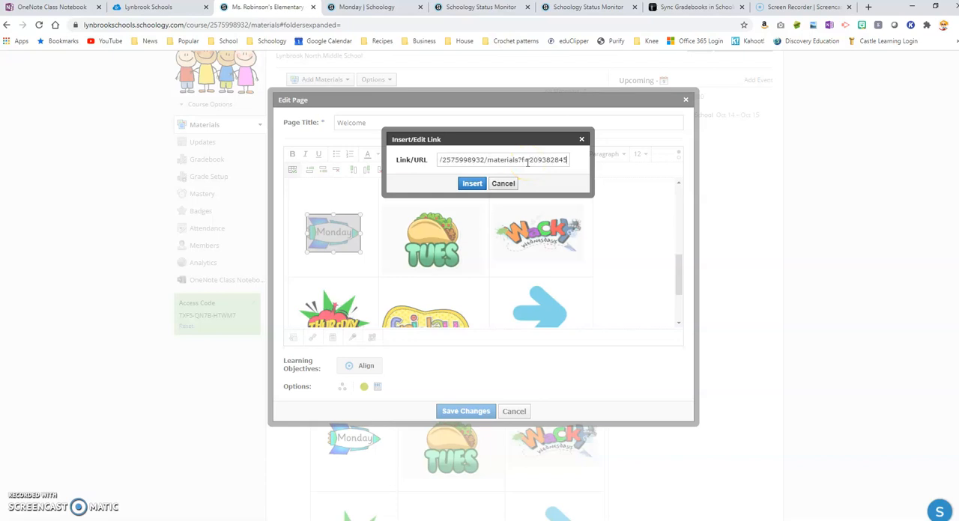
click(472, 183)
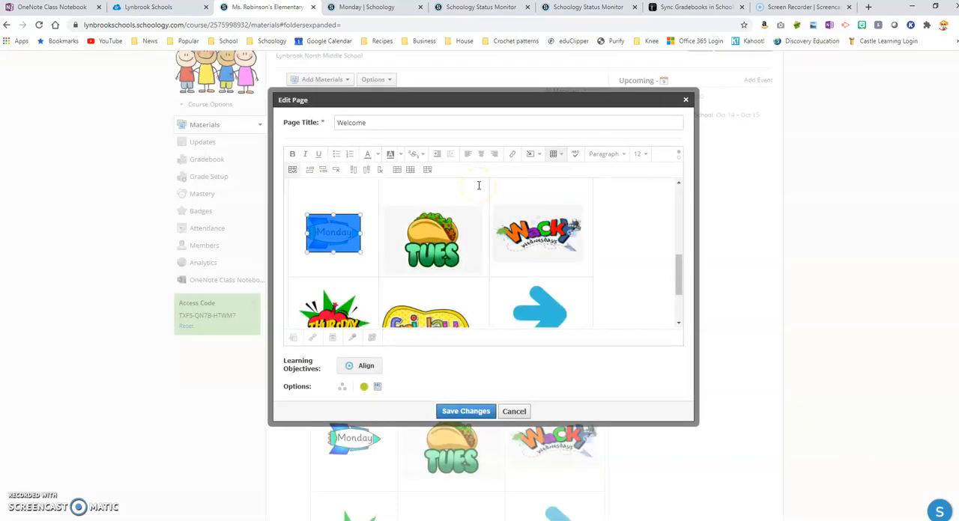
click(465, 411)
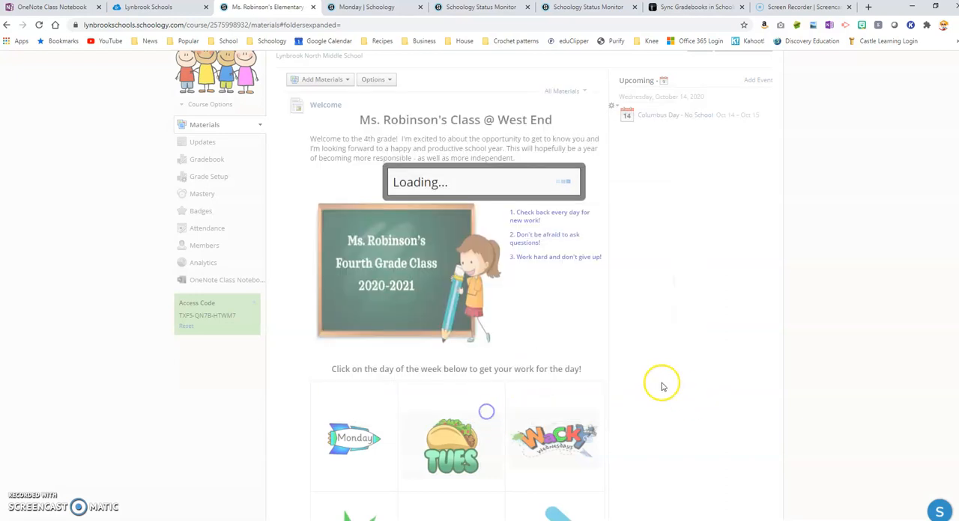
scroll(down, 3)
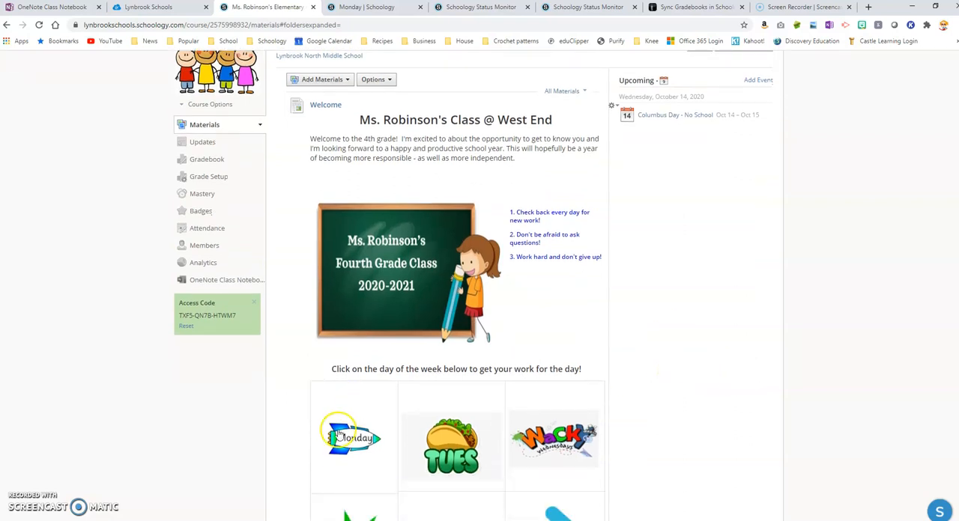
click(353, 438)
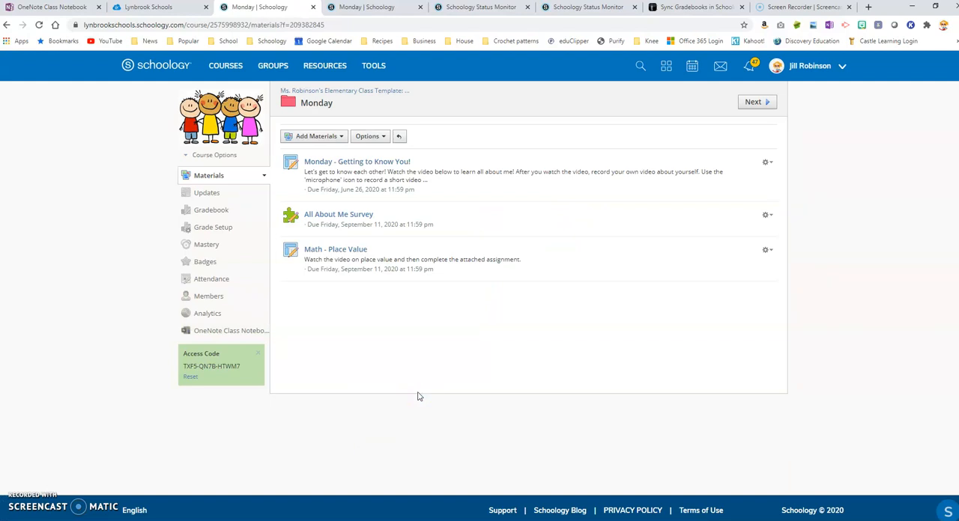
click(360, 91)
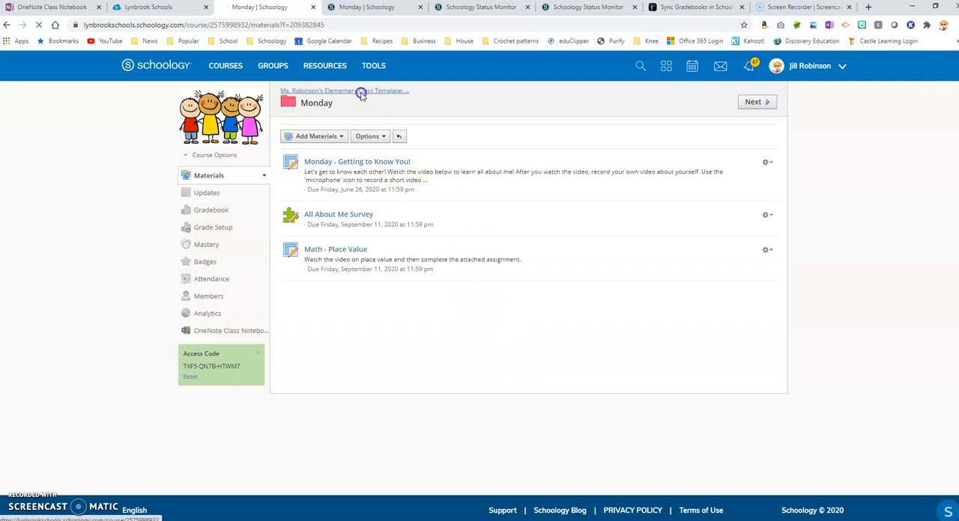
click(344, 90)
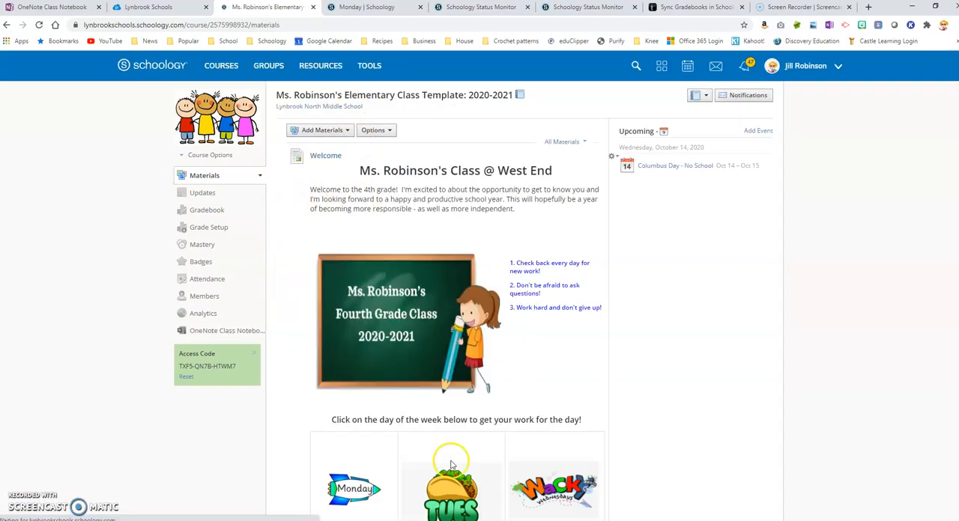
mouse_move(270, 417)
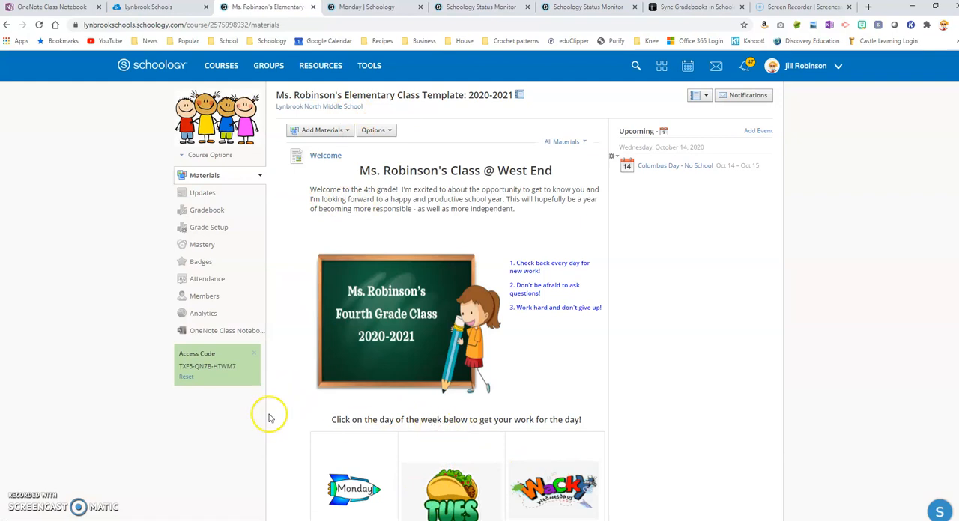
mouse_move(201, 462)
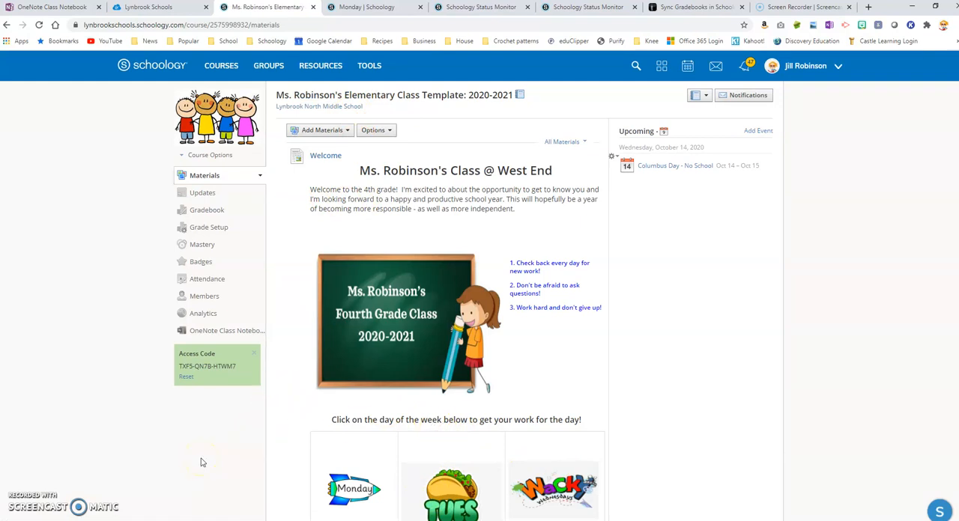
Step: Scroll the materials page and open the Welcome page's gear actions menu again
scroll(down, 3)
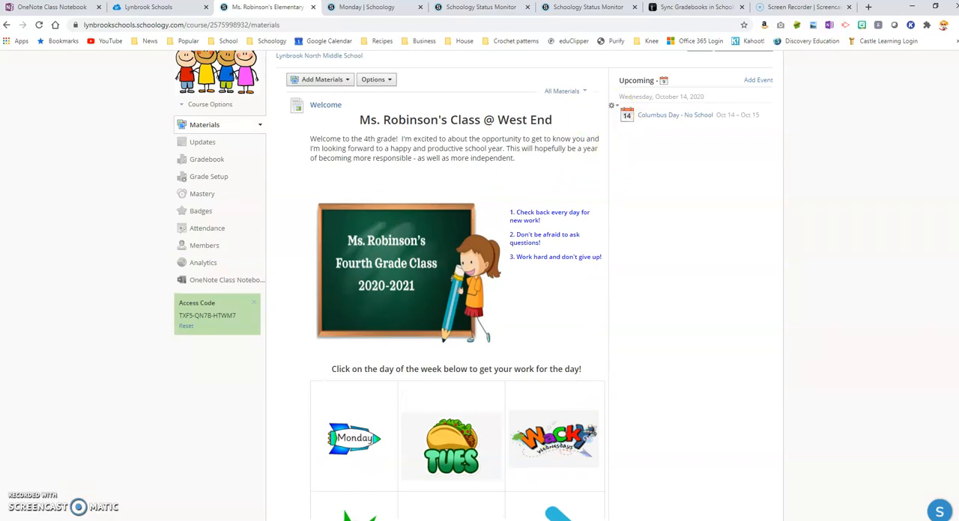
click(612, 105)
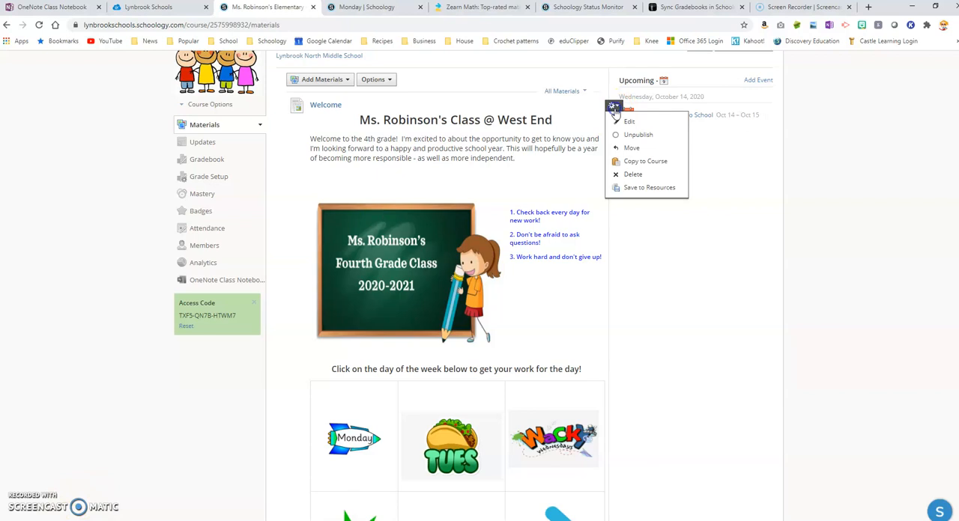
Step: Edit the Welcome page, link the Zearn picture to the Zearn website address, and save
click(629, 122)
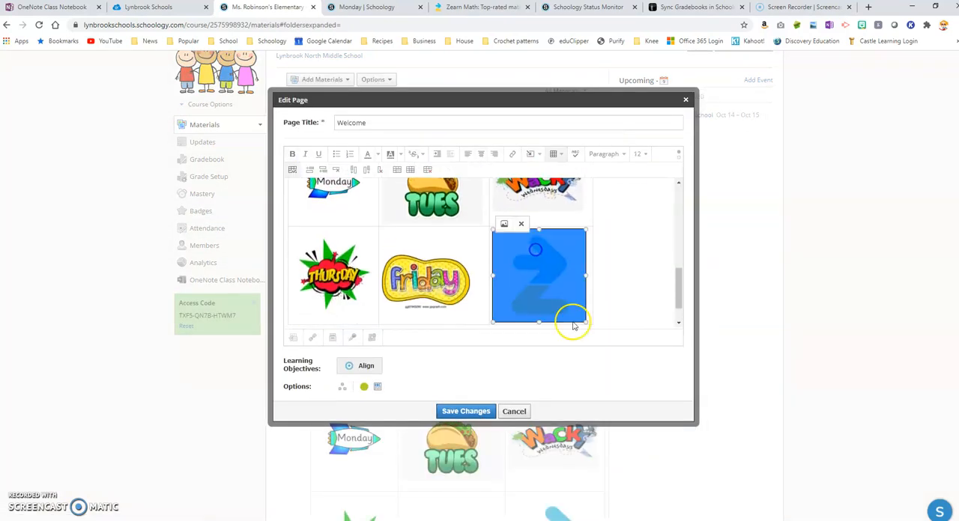
mouse_move(513, 155)
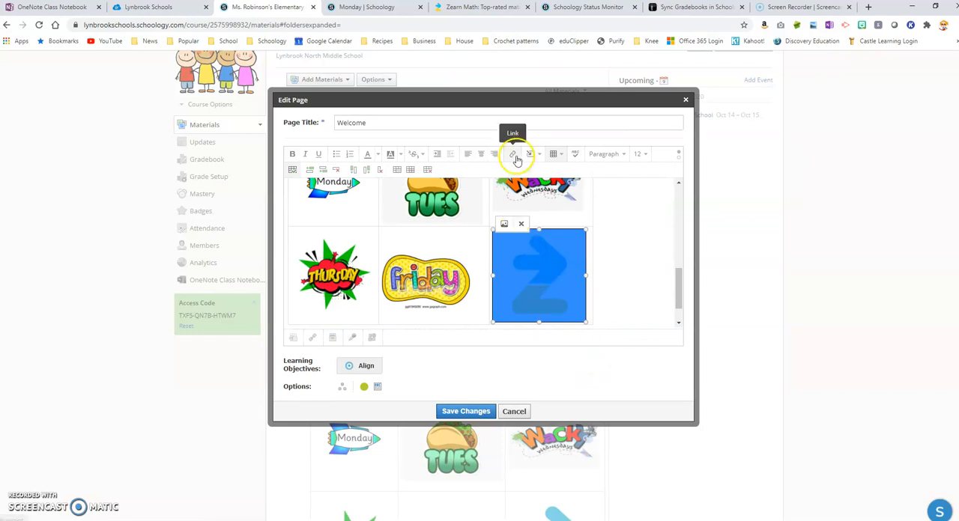
click(513, 155)
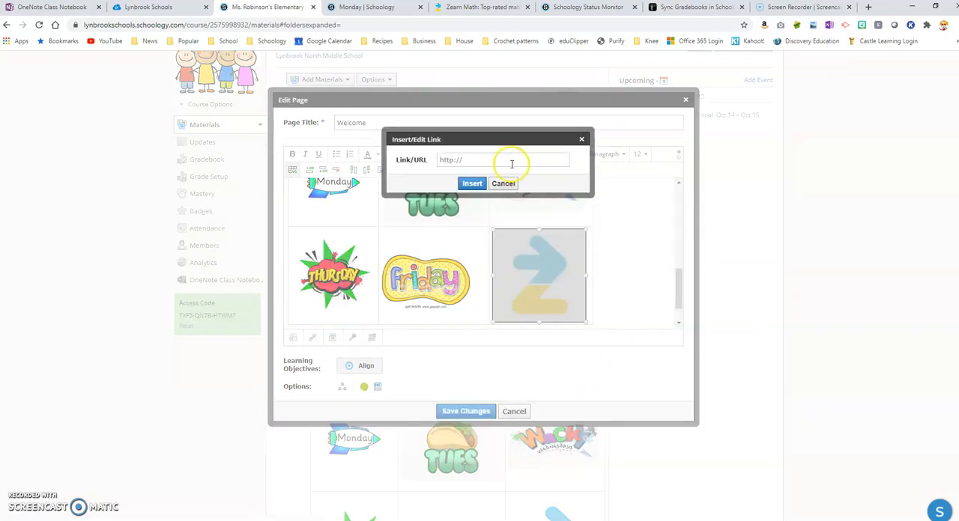
mouse_move(479, 7)
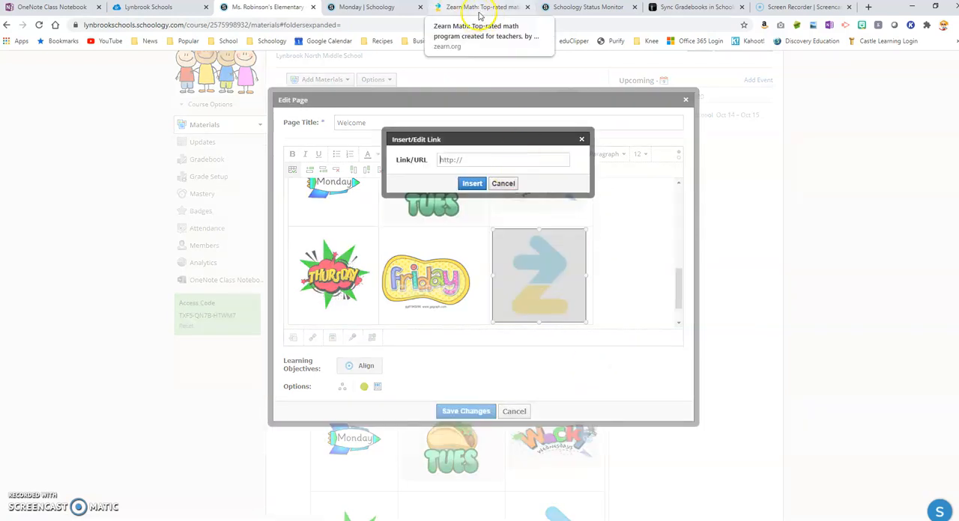
click(479, 7)
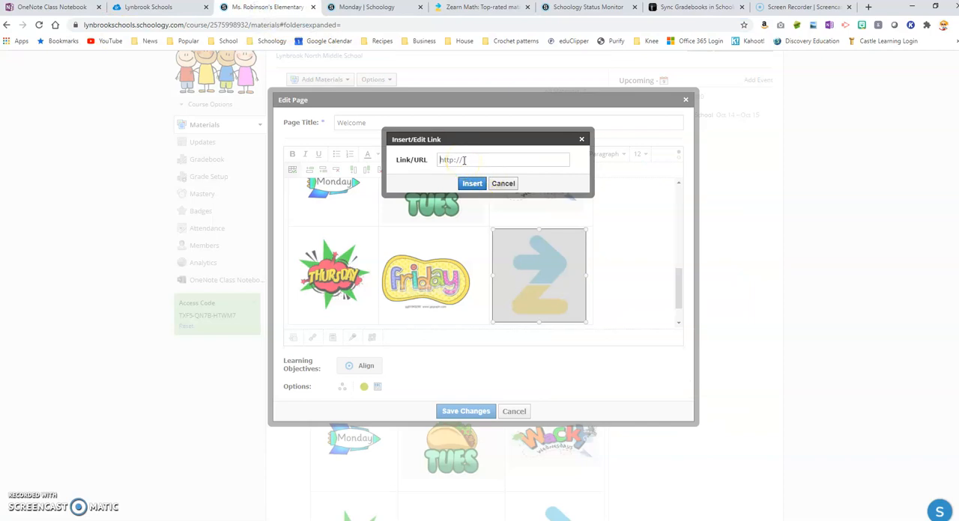
click(502, 184)
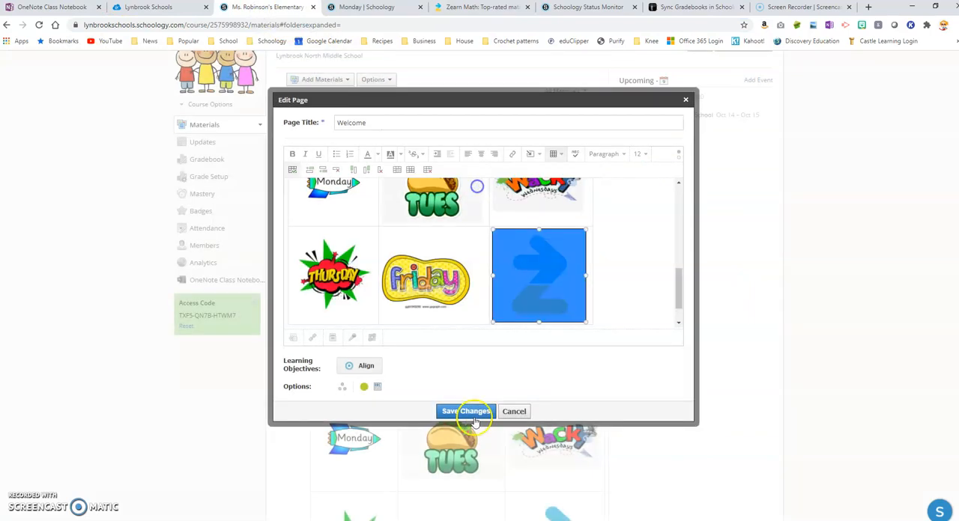
click(465, 411)
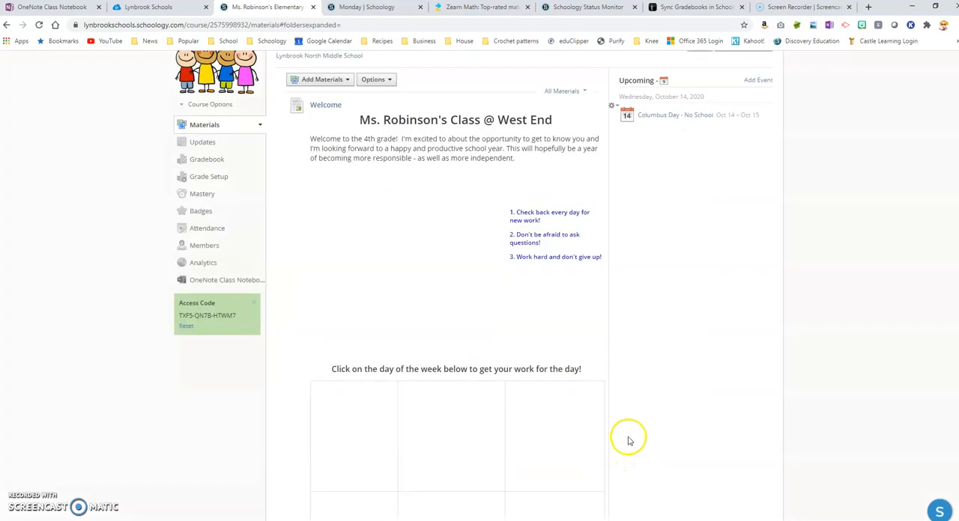
scroll(down, 3)
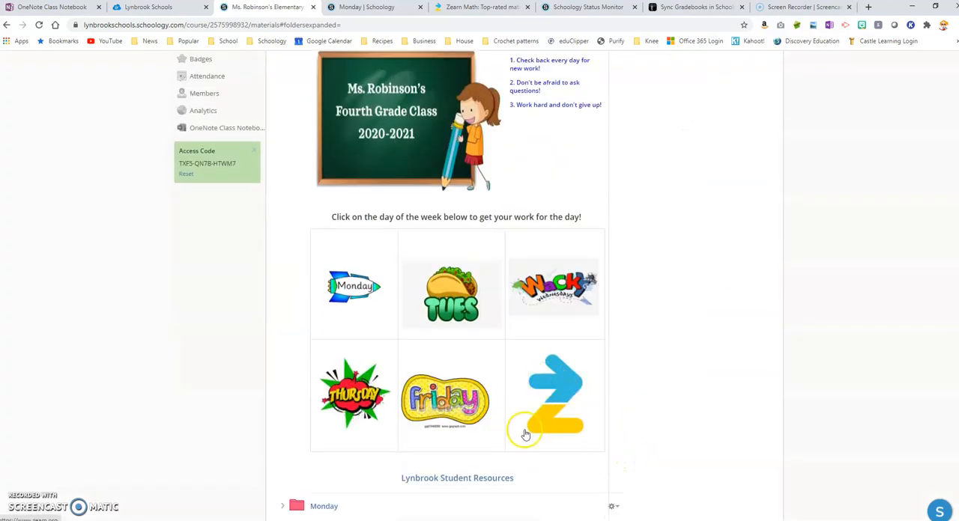
click(553, 394)
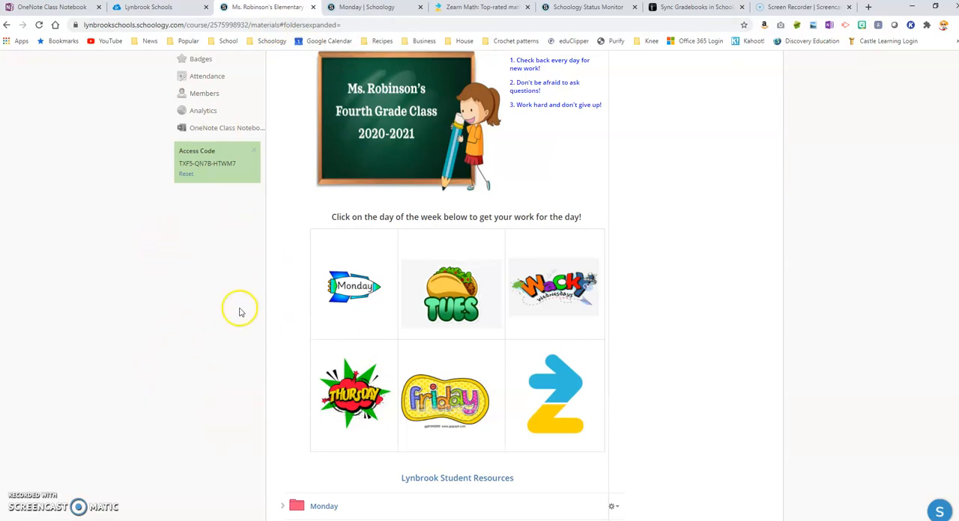
mouse_move(334, 471)
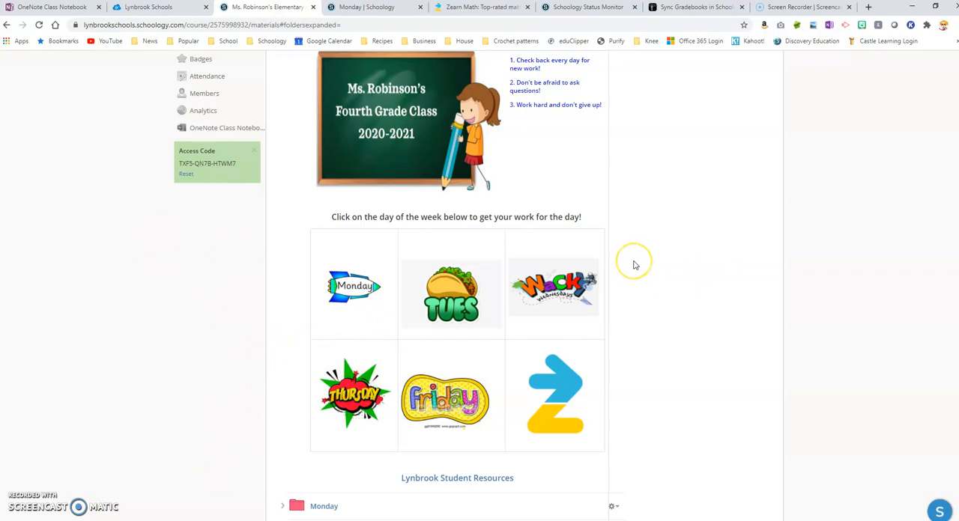
mouse_move(554, 287)
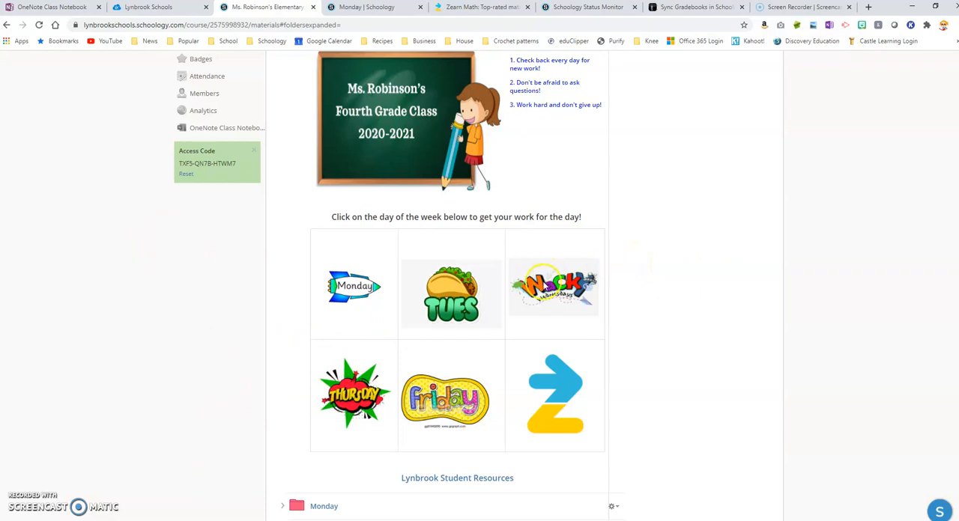
mouse_move(63, 407)
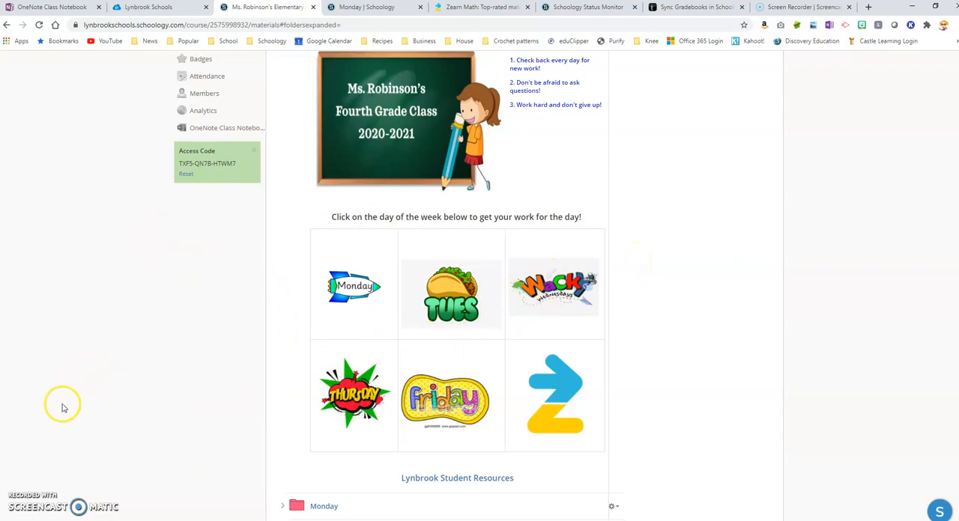